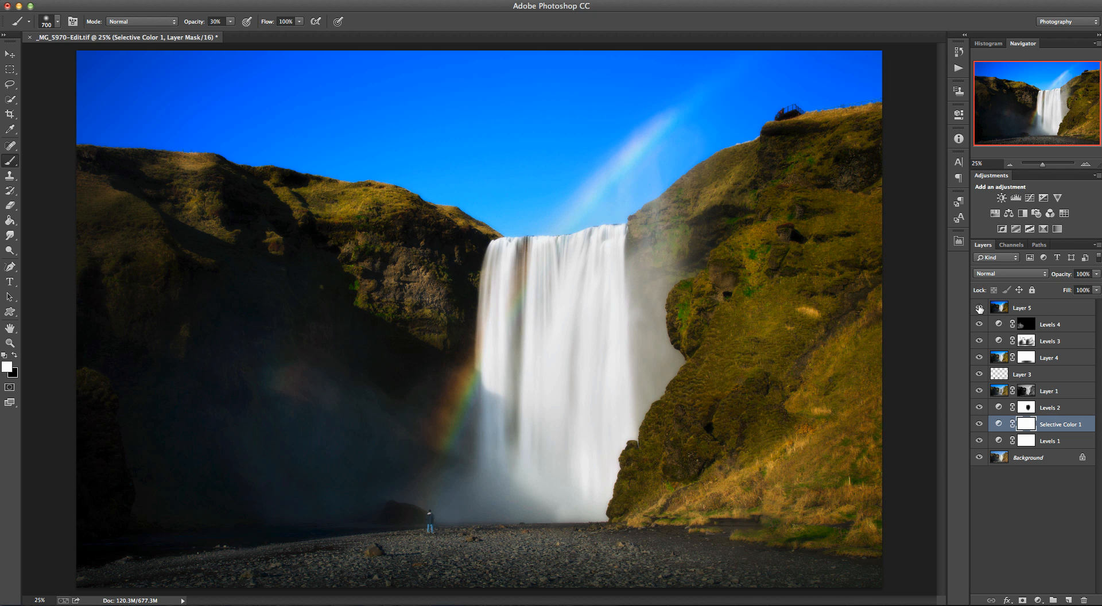
Hide Selective Color 1 and all layers above it, then target Selective Color 1.
{"action": "left_click", "coordinate": [977, 306]}
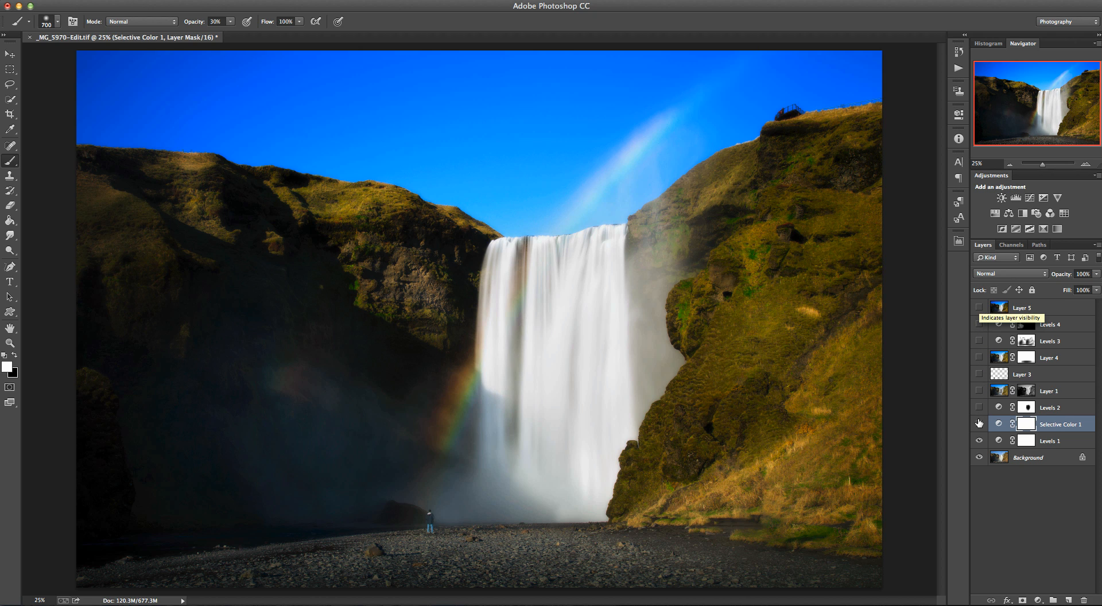
{"action": "left_click", "coordinate": [978, 424]}
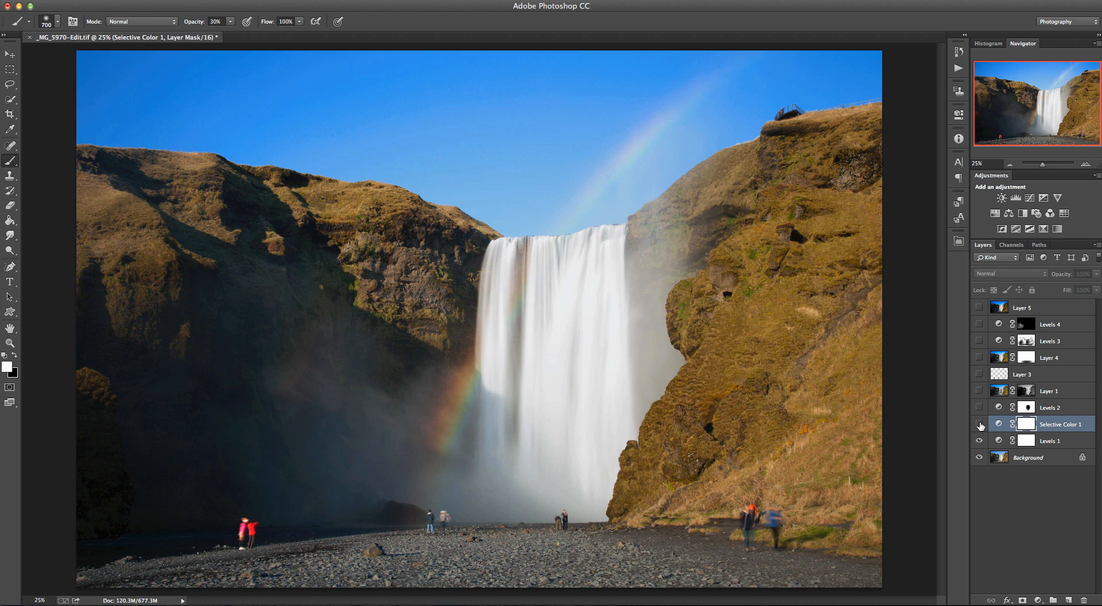
{"action": "mouse_move", "coordinate": [978, 425]}
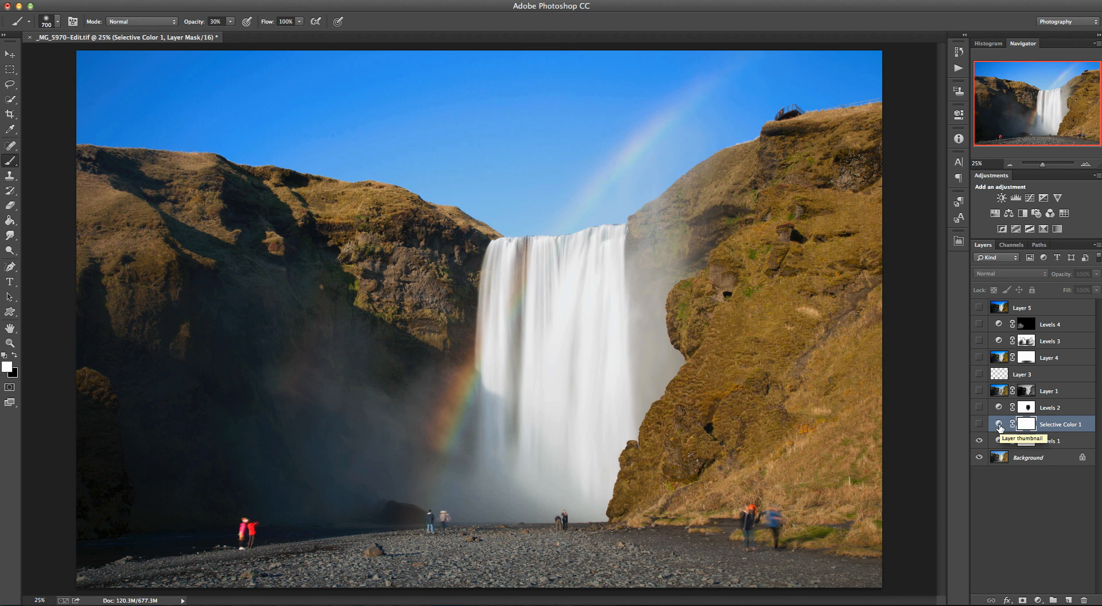
{"action": "left_click", "coordinate": [977, 424]}
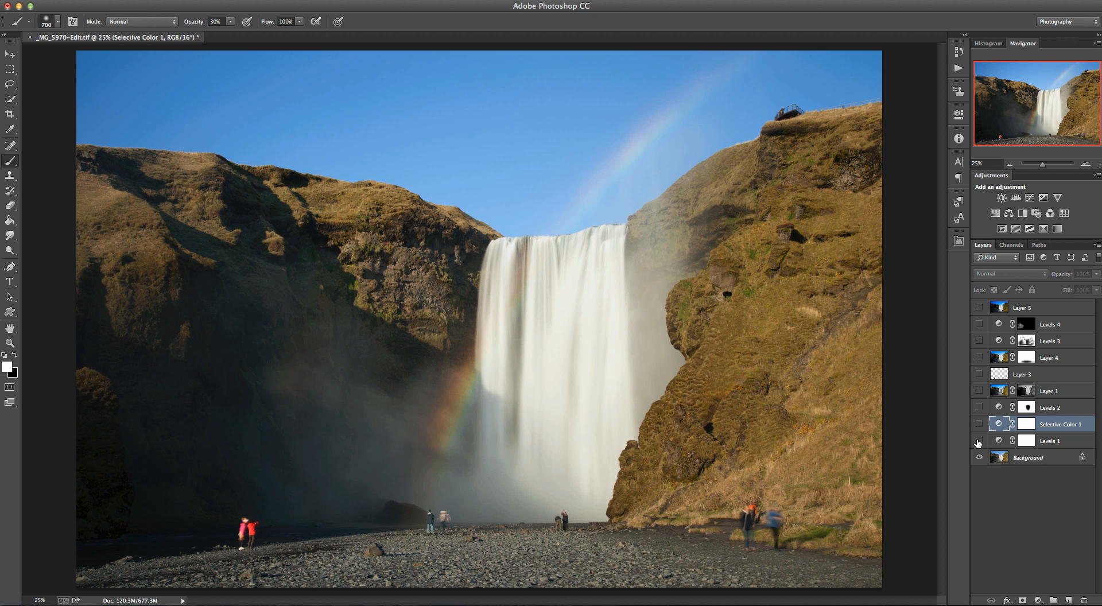
{"action": "left_click", "coordinate": [977, 441]}
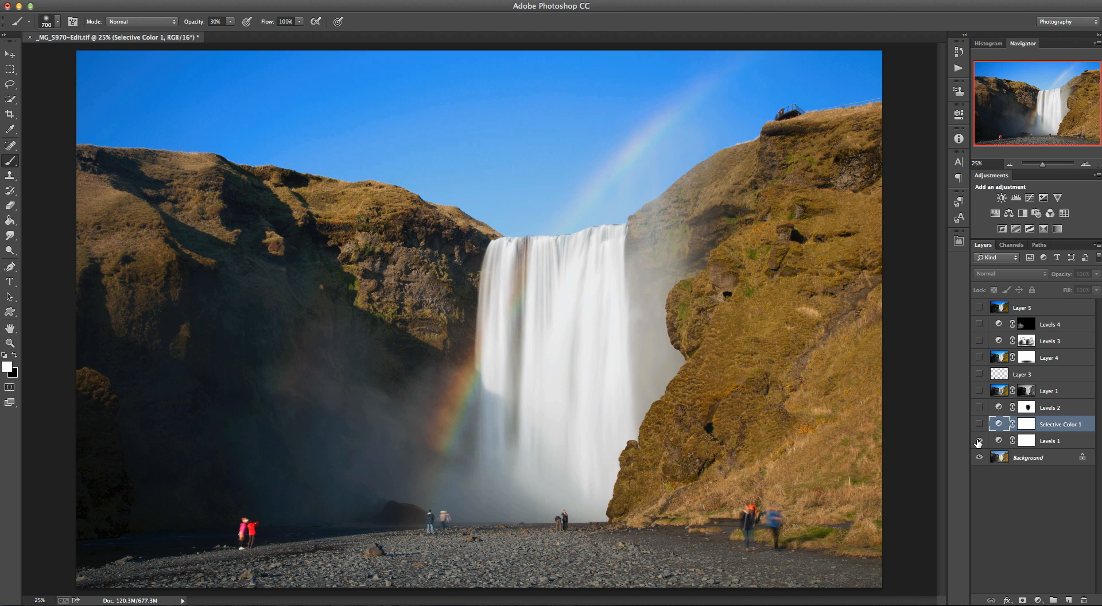
{"action": "mouse_move", "coordinate": [977, 457]}
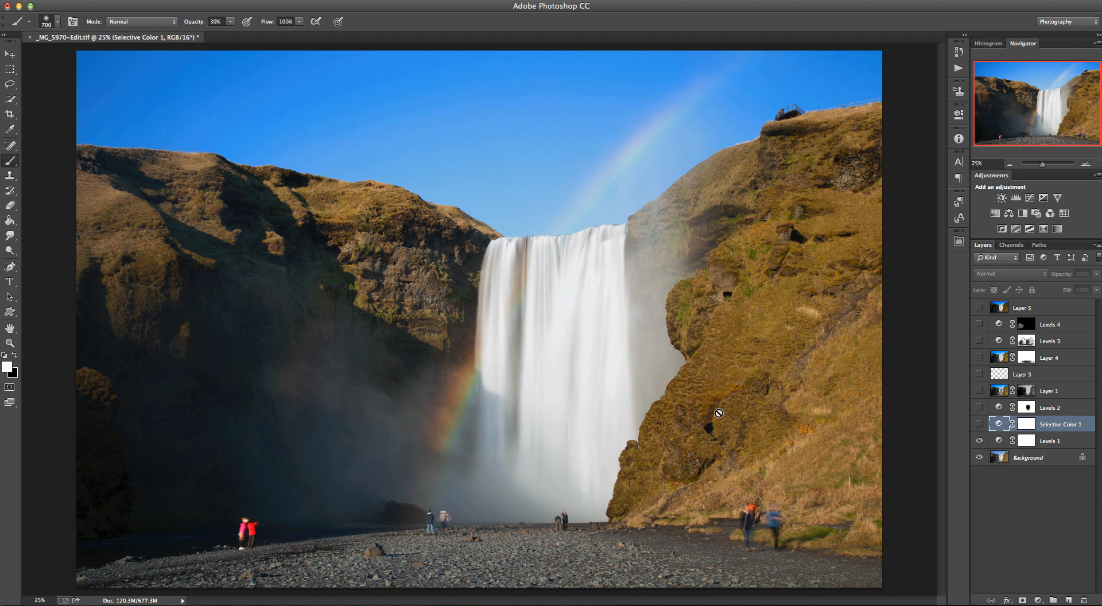
{"action": "mouse_move", "coordinate": [759, 338]}
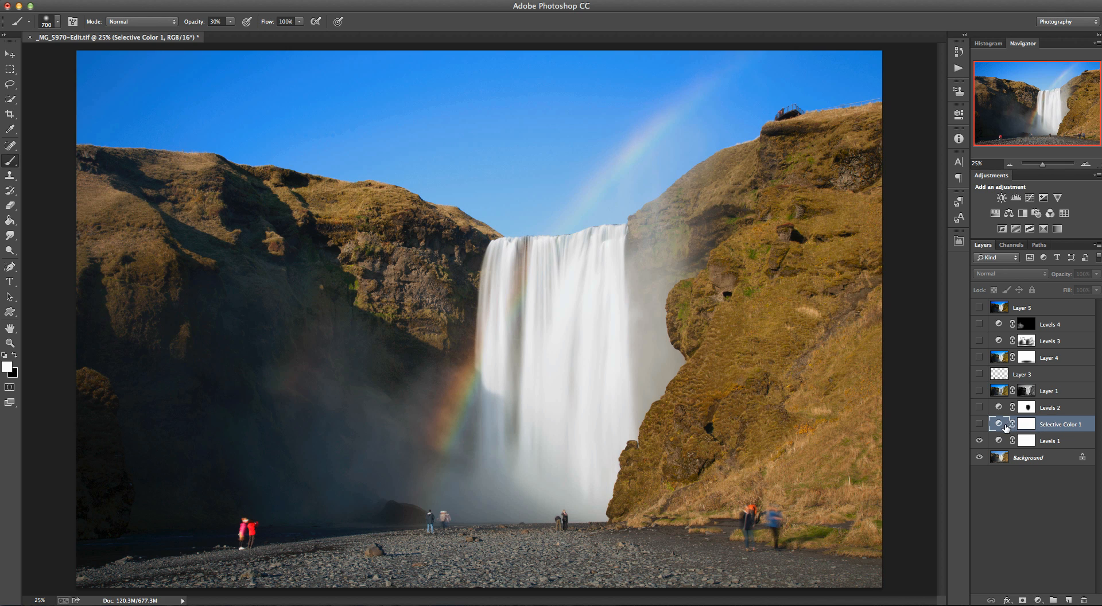
{"action": "left_click", "coordinate": [979, 424]}
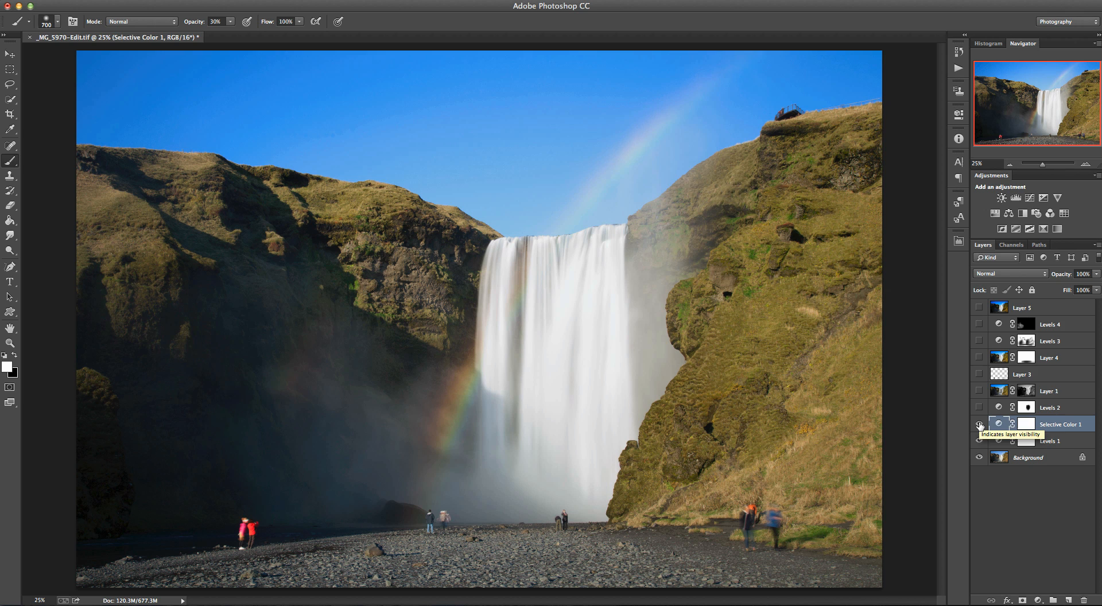
{"action": "left_click", "coordinate": [977, 441]}
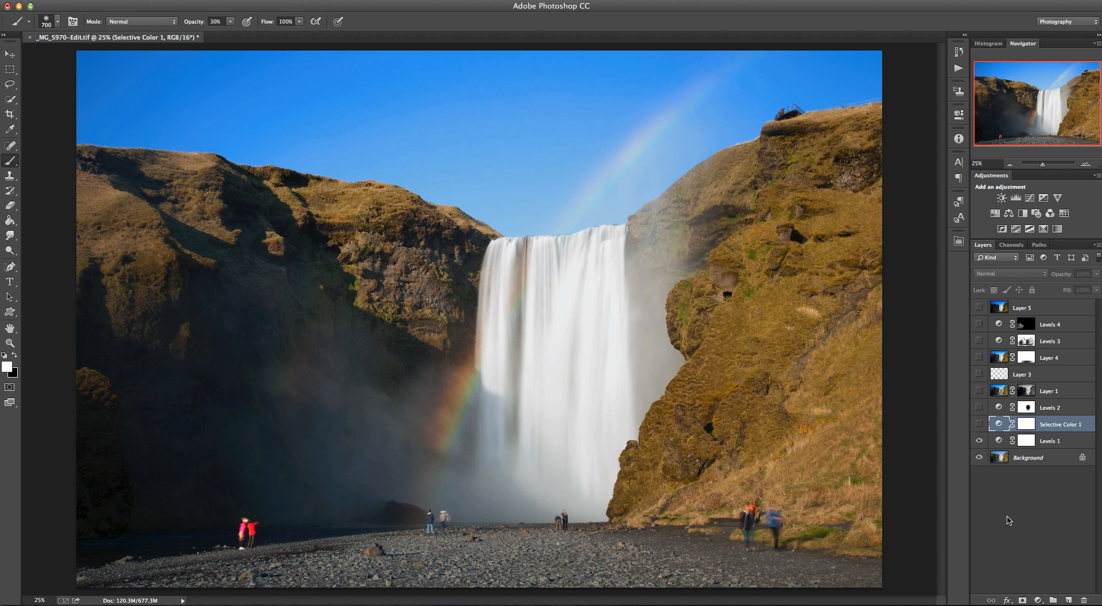
{"action": "left_click", "coordinate": [1041, 600]}
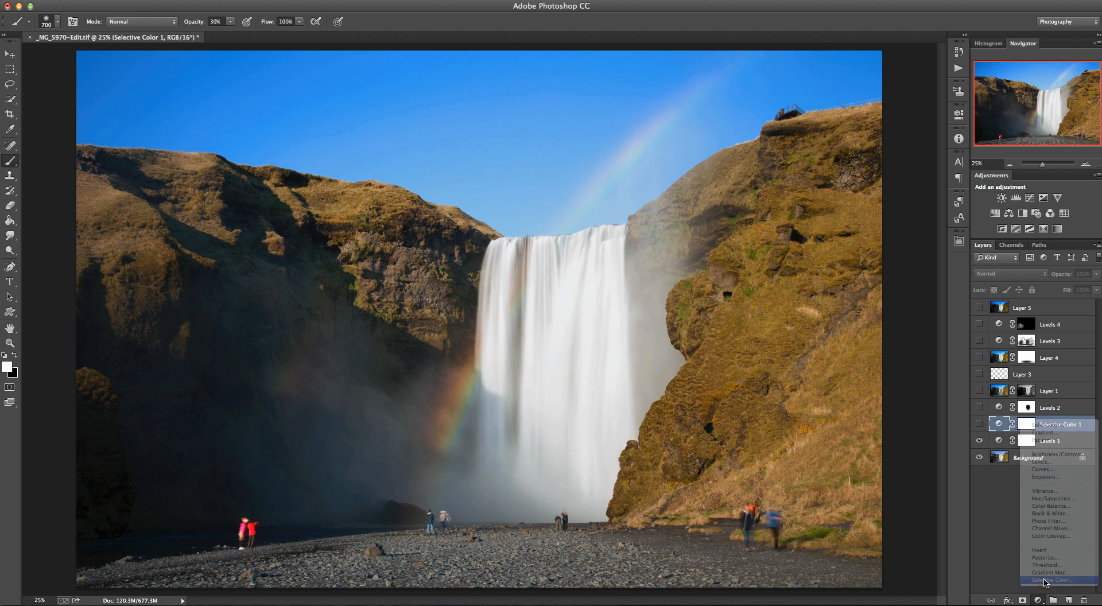
Add a Selective Color 2 adjustment layer with Yellows as the colour range.
{"action": "left_click", "coordinate": [1051, 581]}
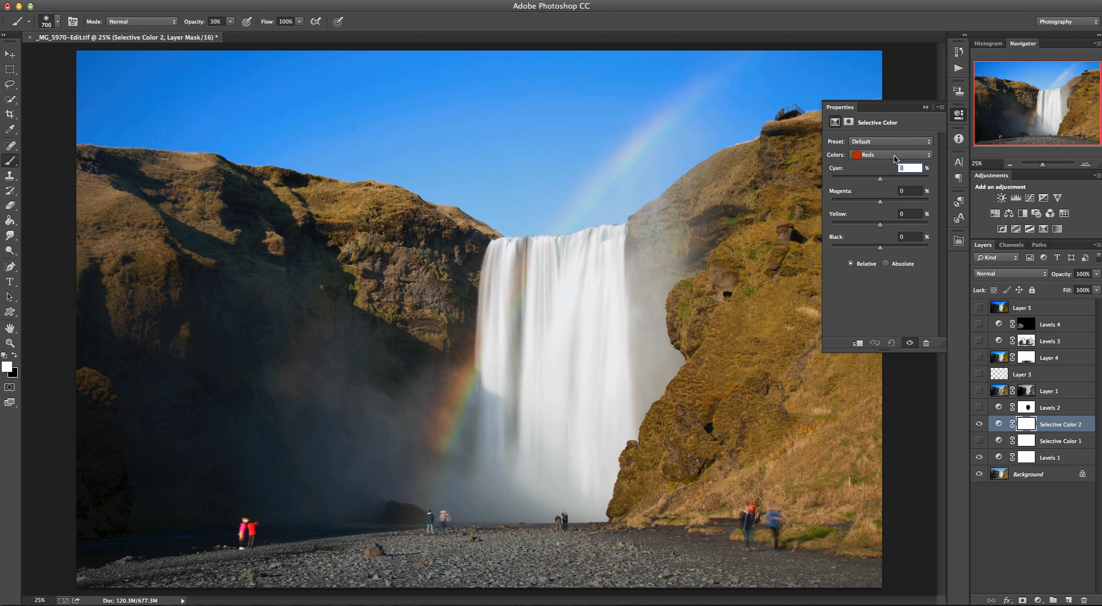
{"action": "mouse_move", "coordinate": [740, 315]}
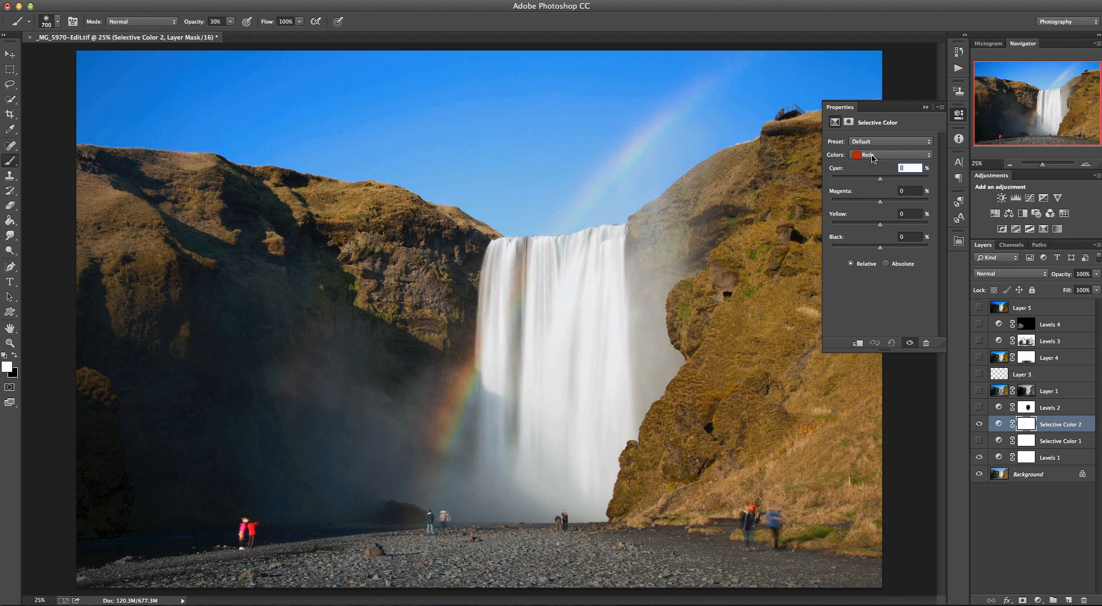
{"action": "left_click", "coordinate": [889, 155]}
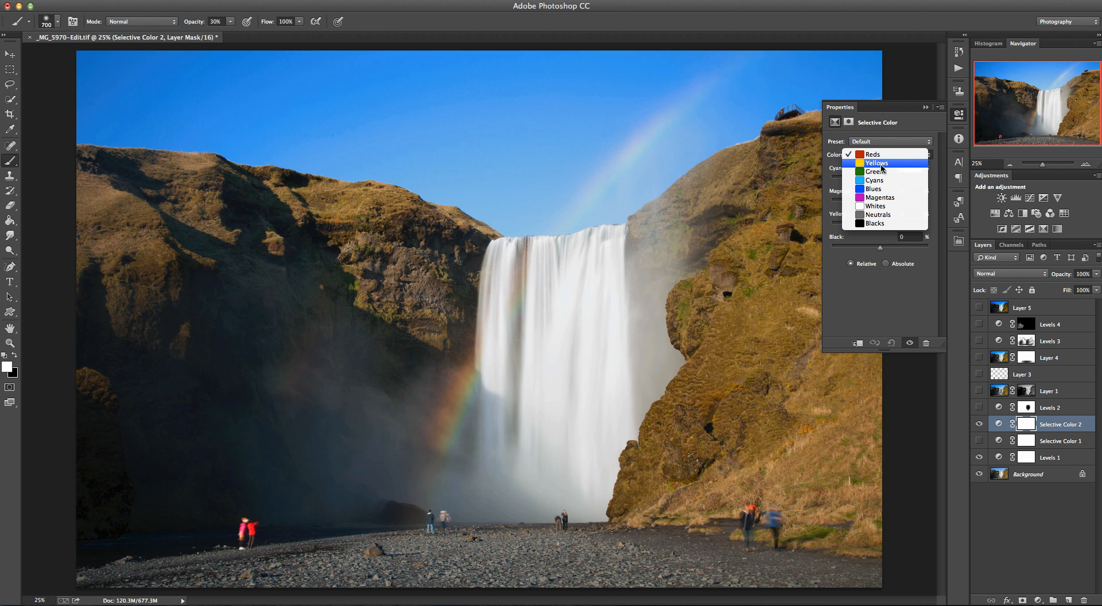
{"action": "left_click", "coordinate": [876, 163]}
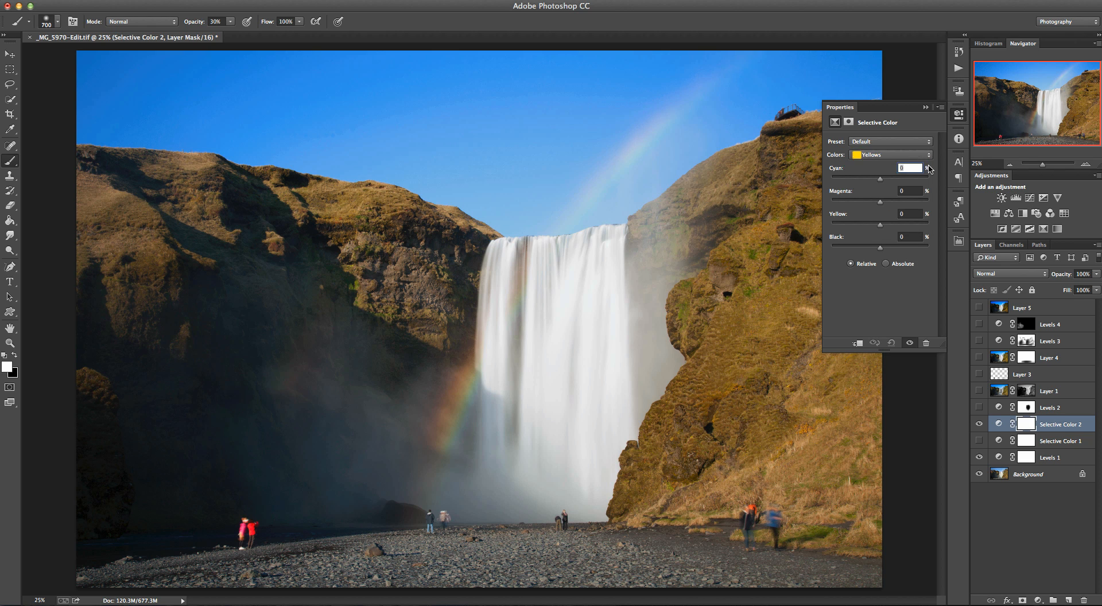
{"action": "left_click", "coordinate": [888, 155]}
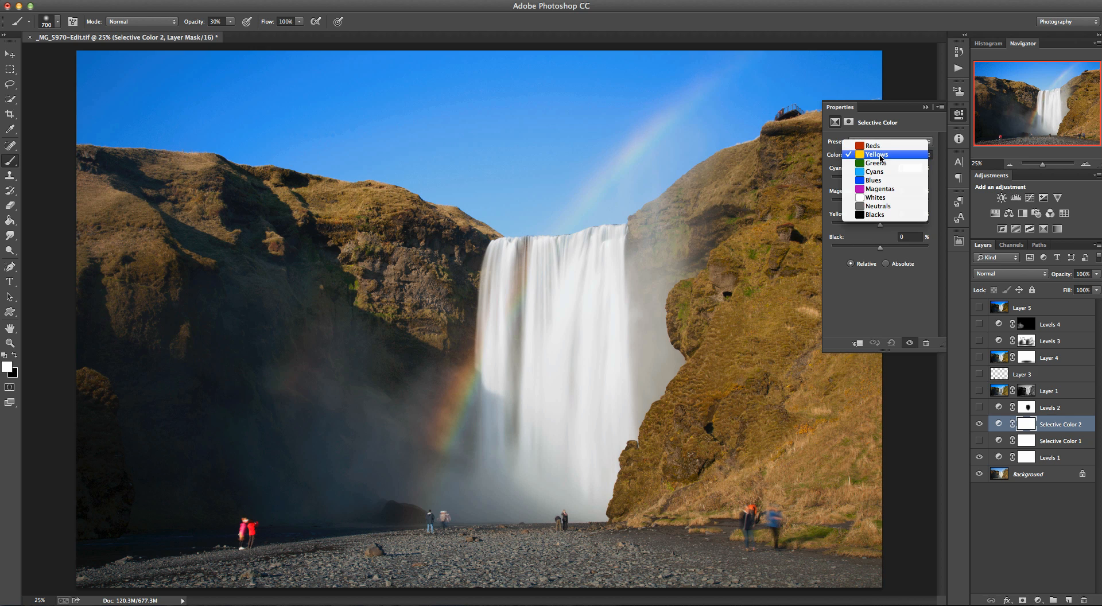
{"action": "left_click", "coordinate": [876, 153]}
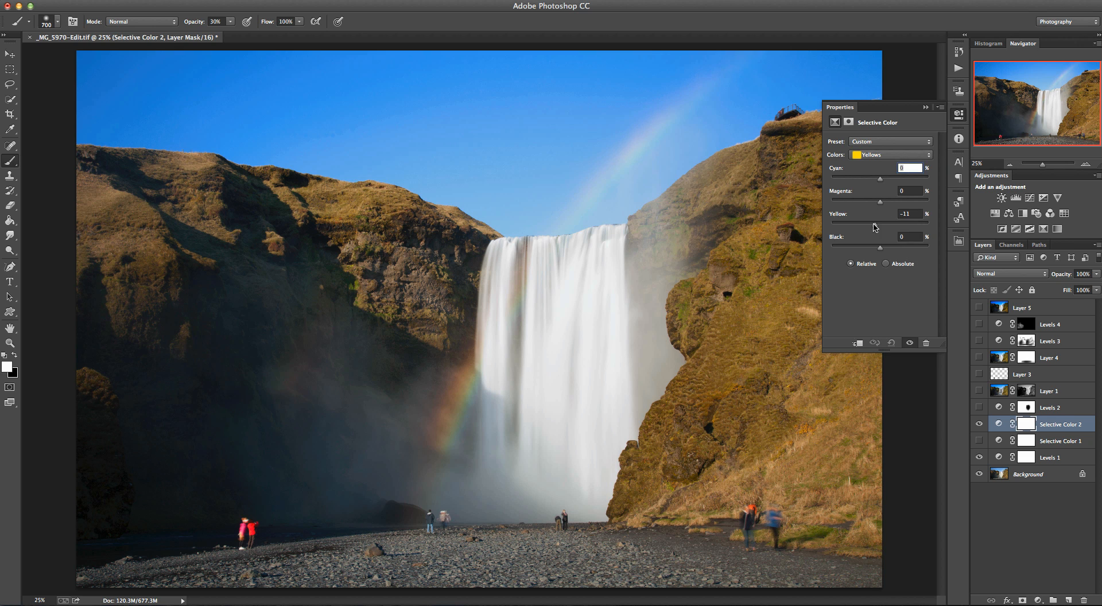
Lower Magenta in the Yellows of Selective Color 2 toward -42.
{"action": "left_click_drag", "start_coordinate": [880, 222], "coordinate": [882, 222]}
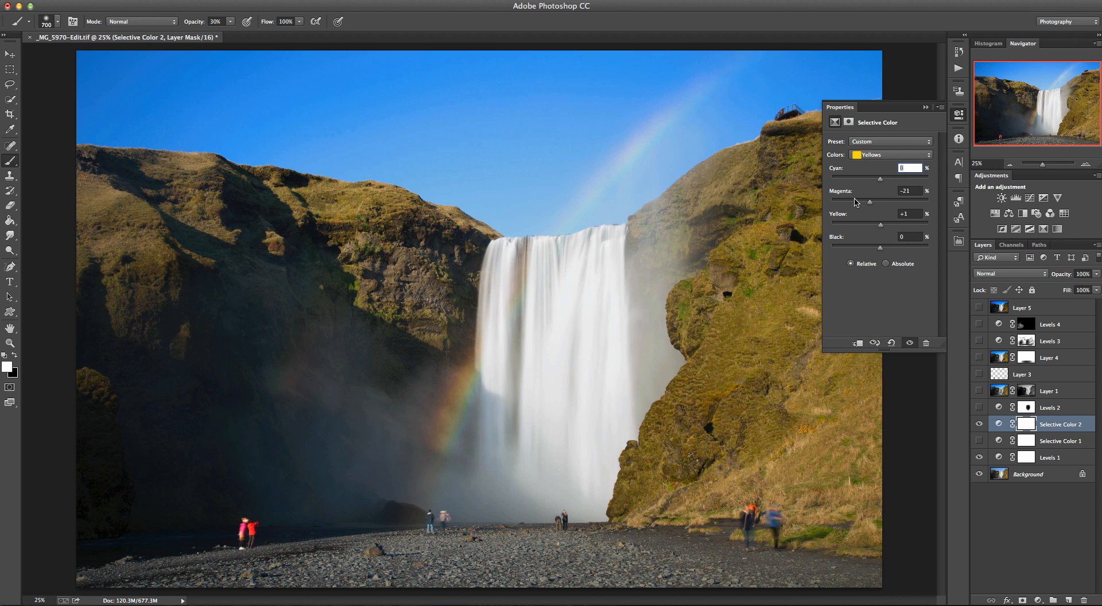
{"action": "mouse_move", "coordinate": [871, 207]}
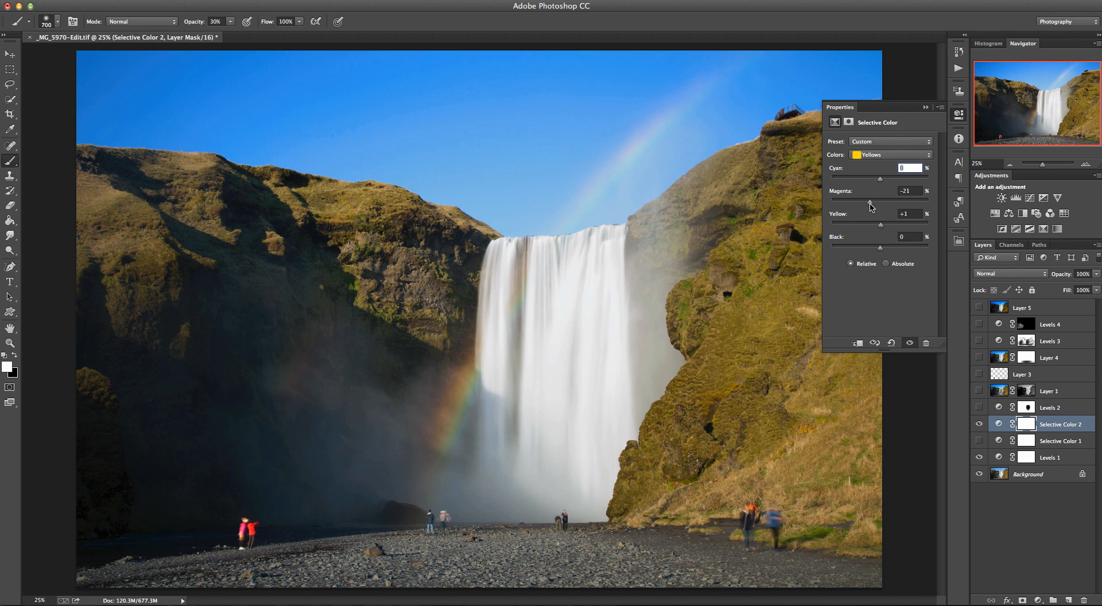
{"action": "left_click_drag", "start_coordinate": [871, 206], "coordinate": [861, 205]}
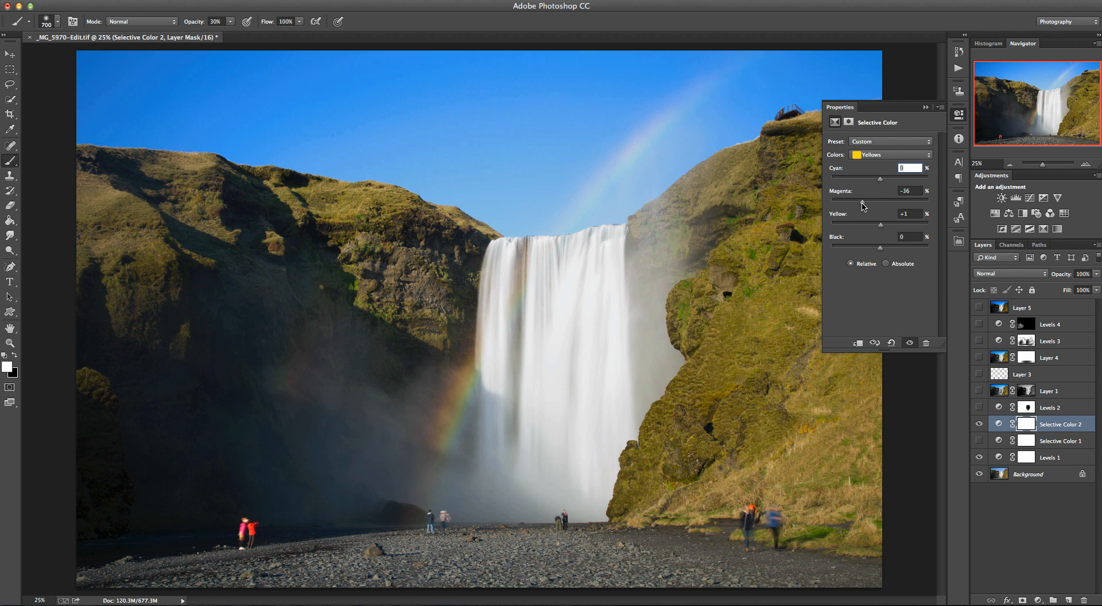
{"action": "left_click_drag", "start_coordinate": [880, 203], "coordinate": [877, 203]}
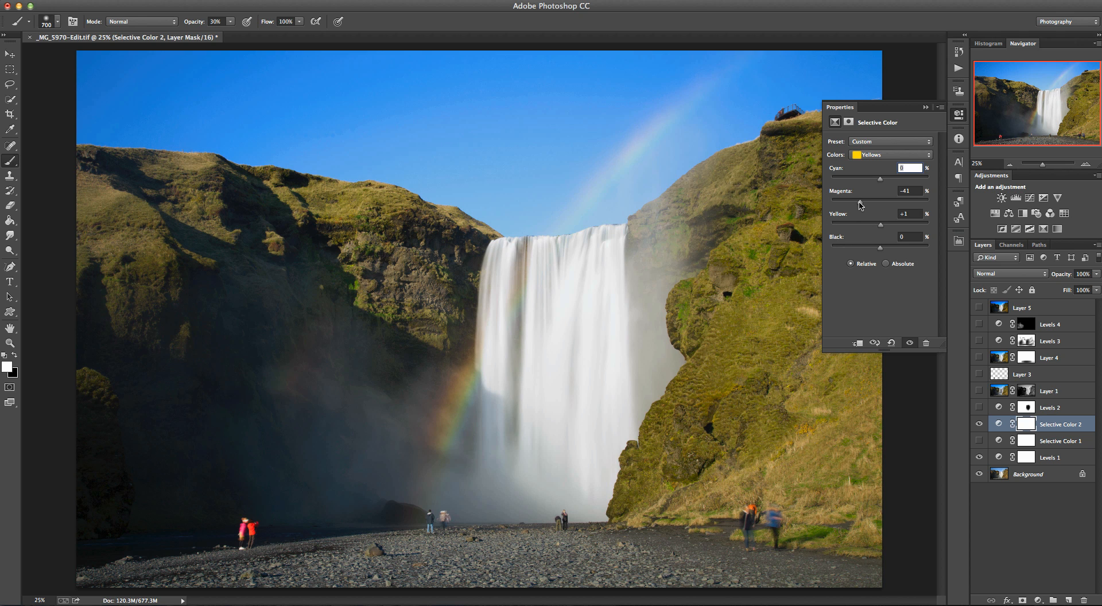
{"action": "left_click_drag", "start_coordinate": [879, 203], "coordinate": [880, 203]}
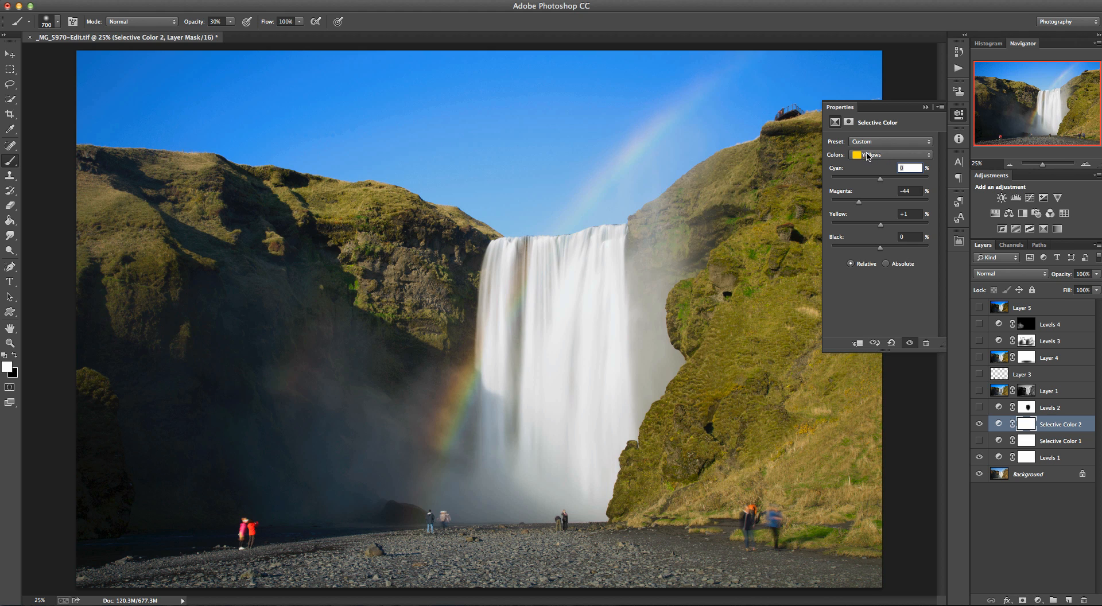
{"action": "left_click_drag", "start_coordinate": [879, 203], "coordinate": [884, 203]}
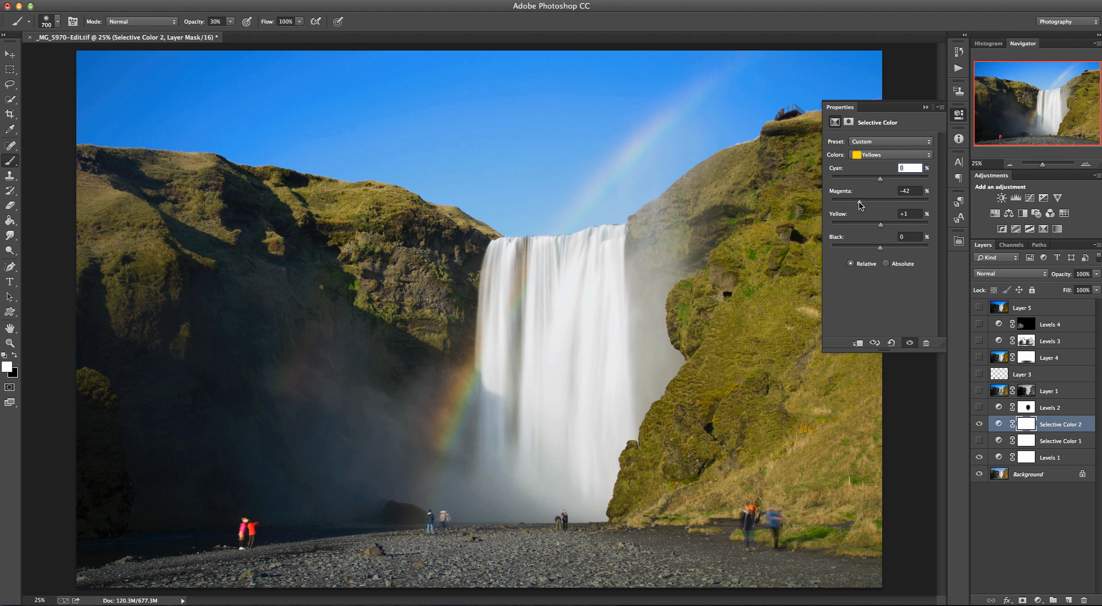
{"action": "mouse_move", "coordinate": [960, 428]}
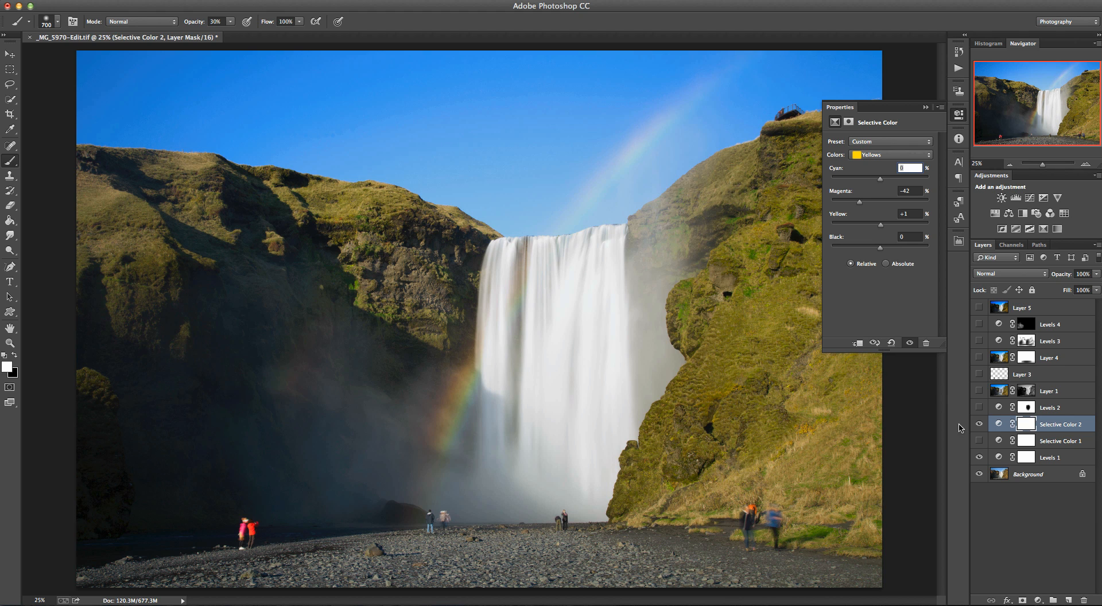
{"action": "mouse_move", "coordinate": [863, 272]}
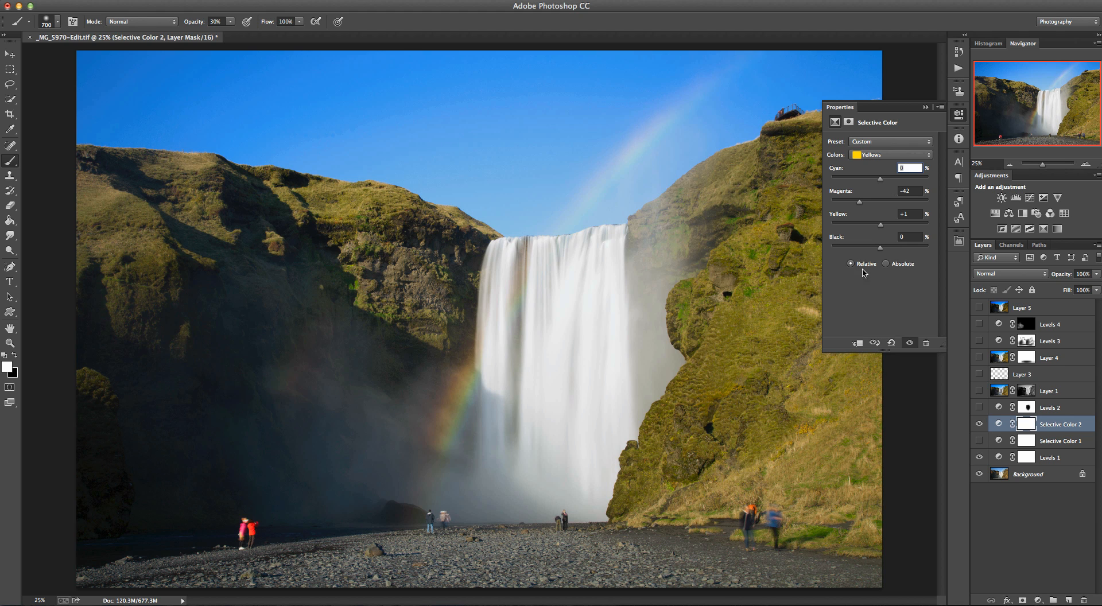
{"action": "mouse_move", "coordinate": [874, 249]}
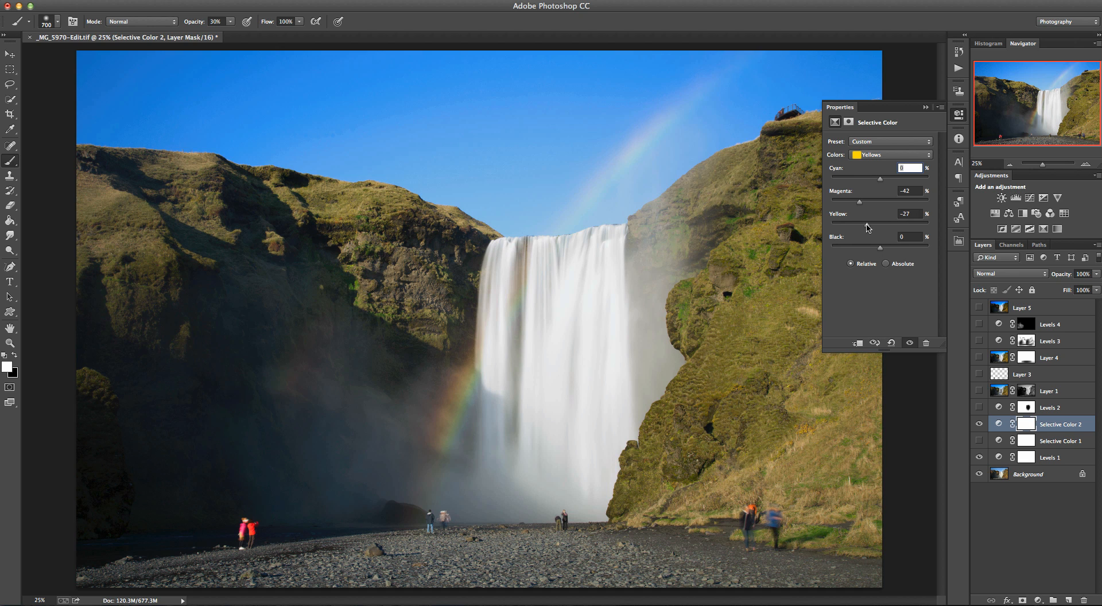
Raise the Yellow slider in the Yellows toward +35 to green the grass.
{"action": "left_click_drag", "start_coordinate": [860, 224], "coordinate": [898, 224]}
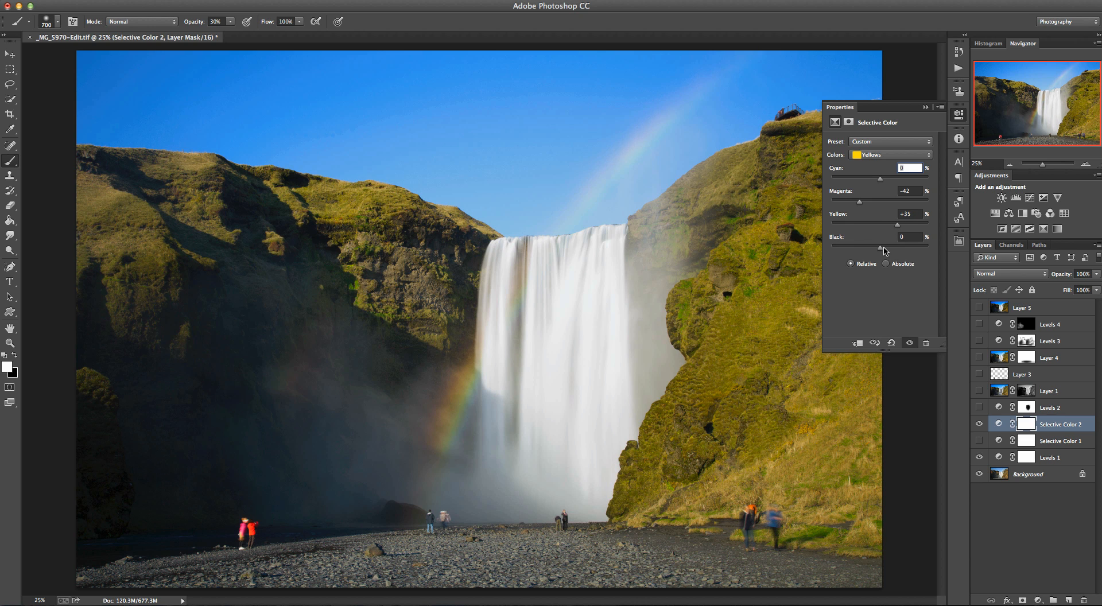
{"action": "left_click_drag", "start_coordinate": [897, 244], "coordinate": [908, 243]}
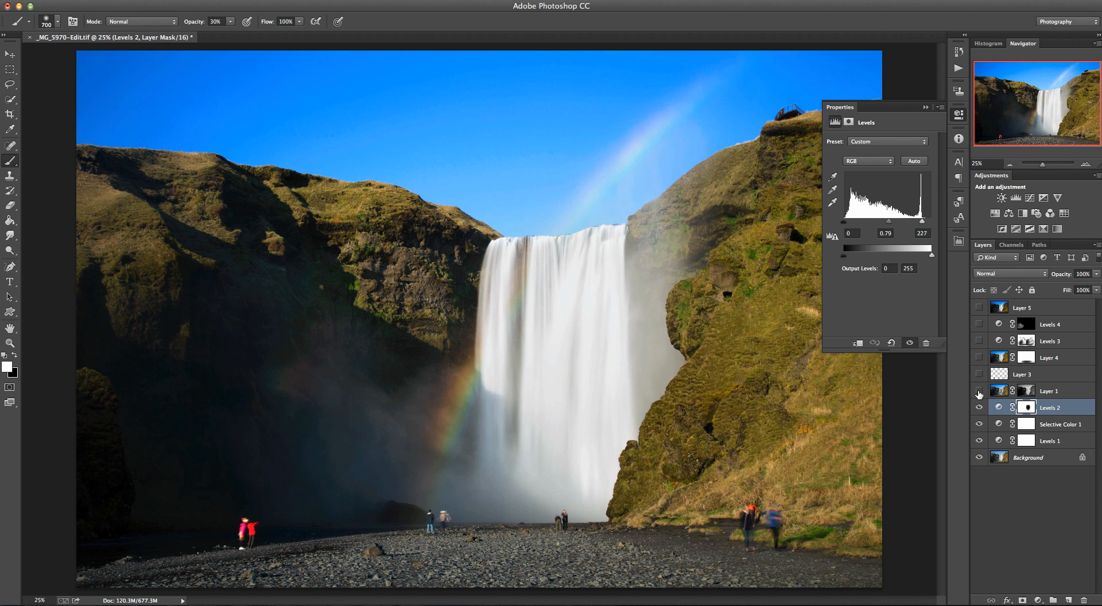
Make Layer 1 visible again and show Selective Color 1's Yellows settings.
{"action": "left_click", "coordinate": [978, 392]}
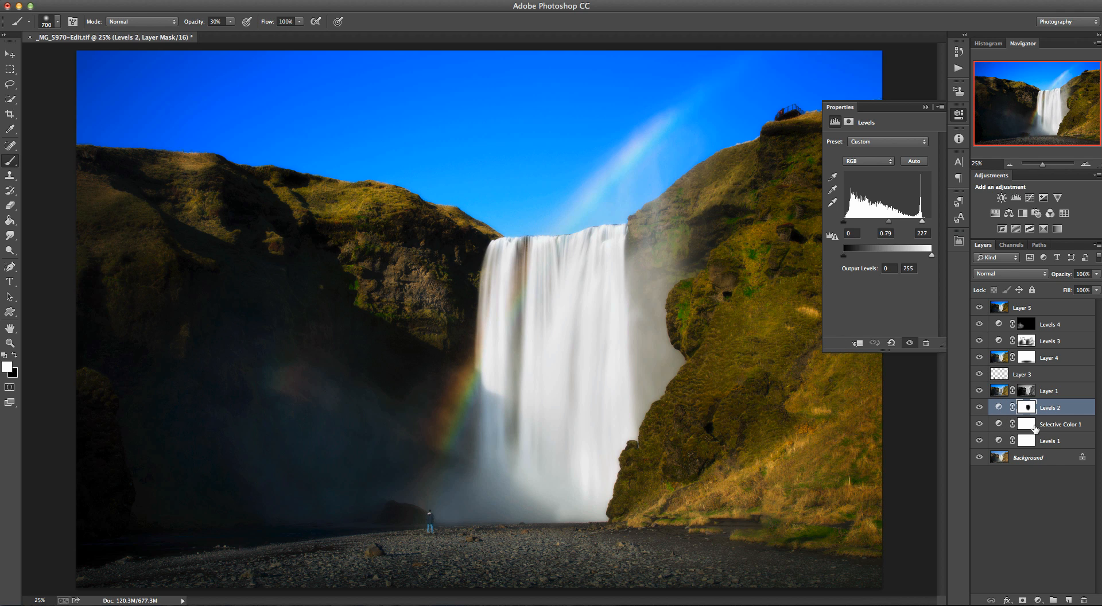
{"action": "left_click", "coordinate": [1057, 424]}
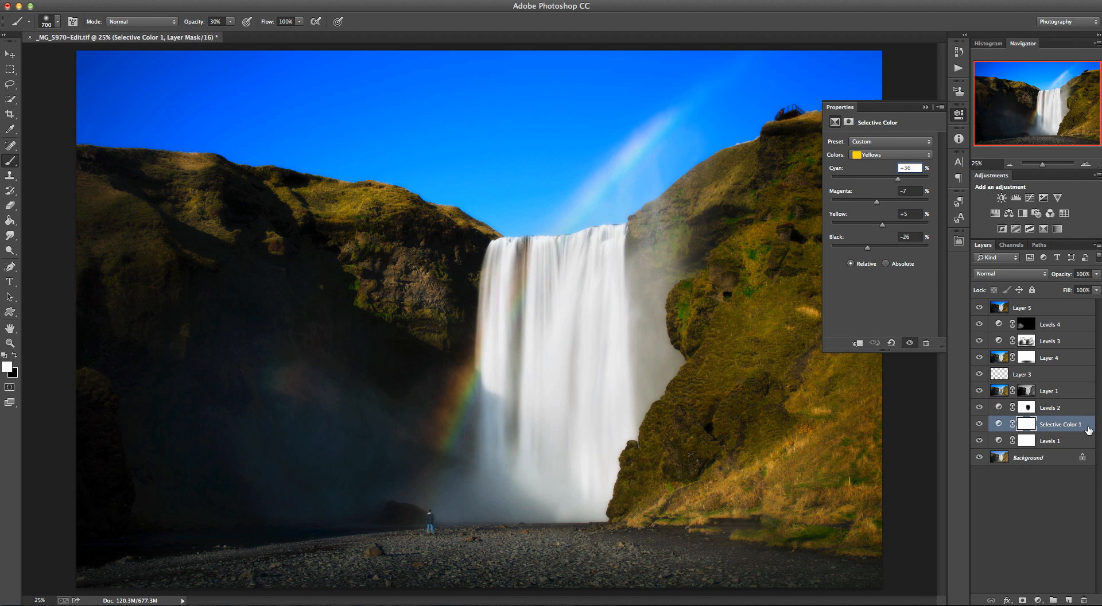
{"action": "mouse_move", "coordinate": [888, 342]}
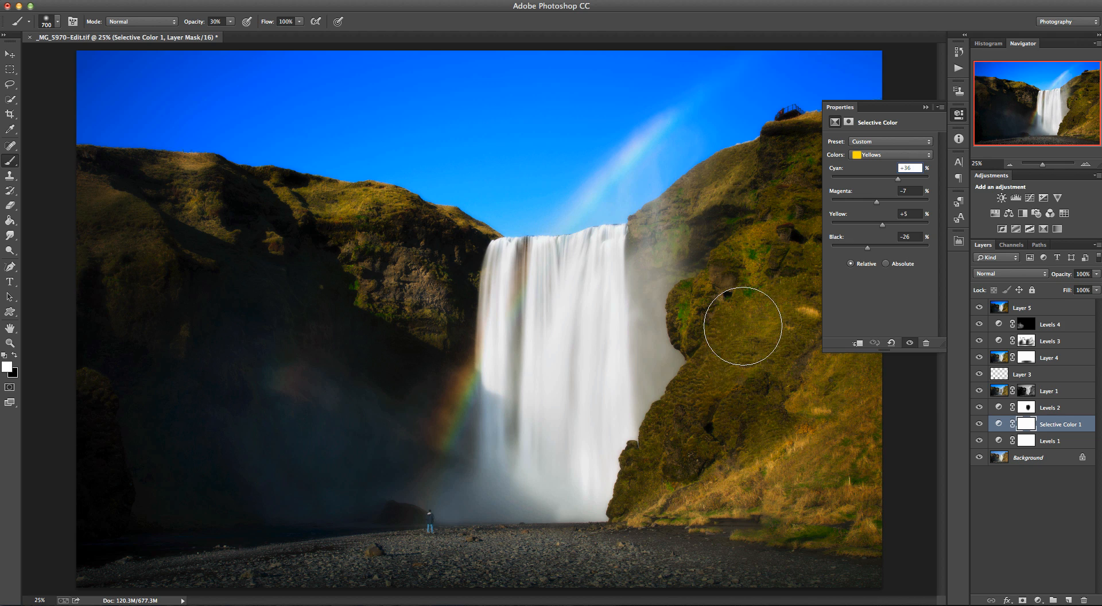
{"action": "mouse_move", "coordinate": [722, 373]}
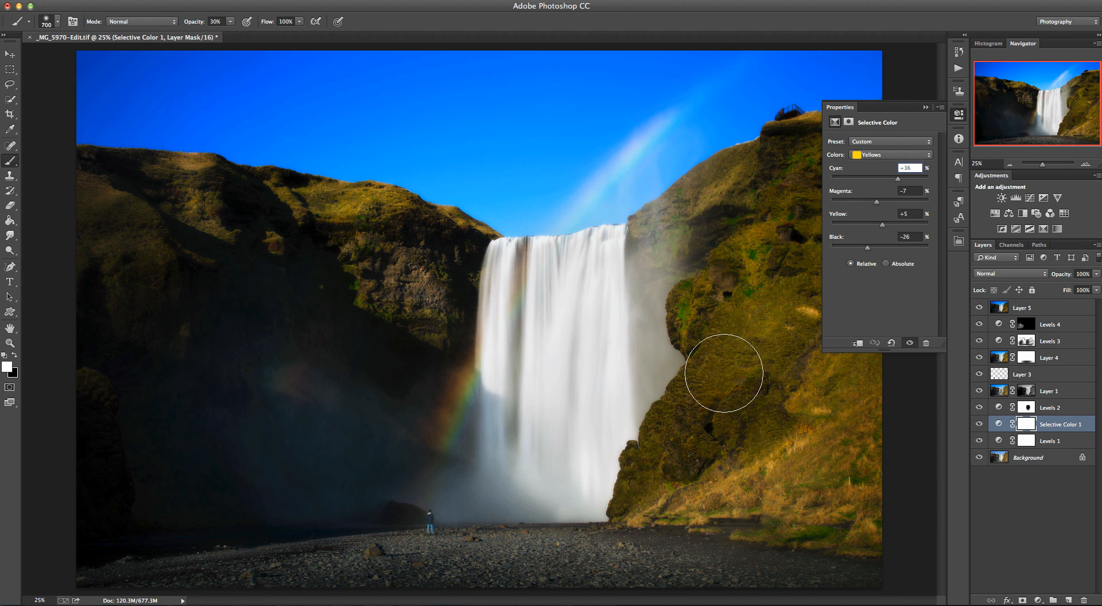
{"action": "mouse_move", "coordinate": [769, 385]}
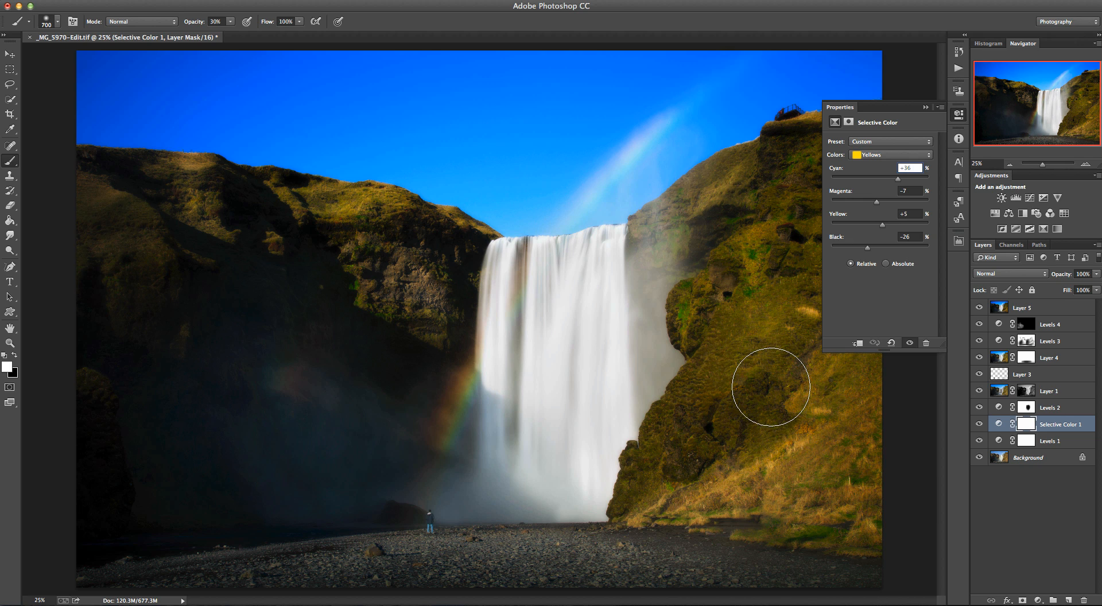
Collapse the Properties panel from the side dock to view the image.
{"action": "left_click", "coordinate": [958, 115]}
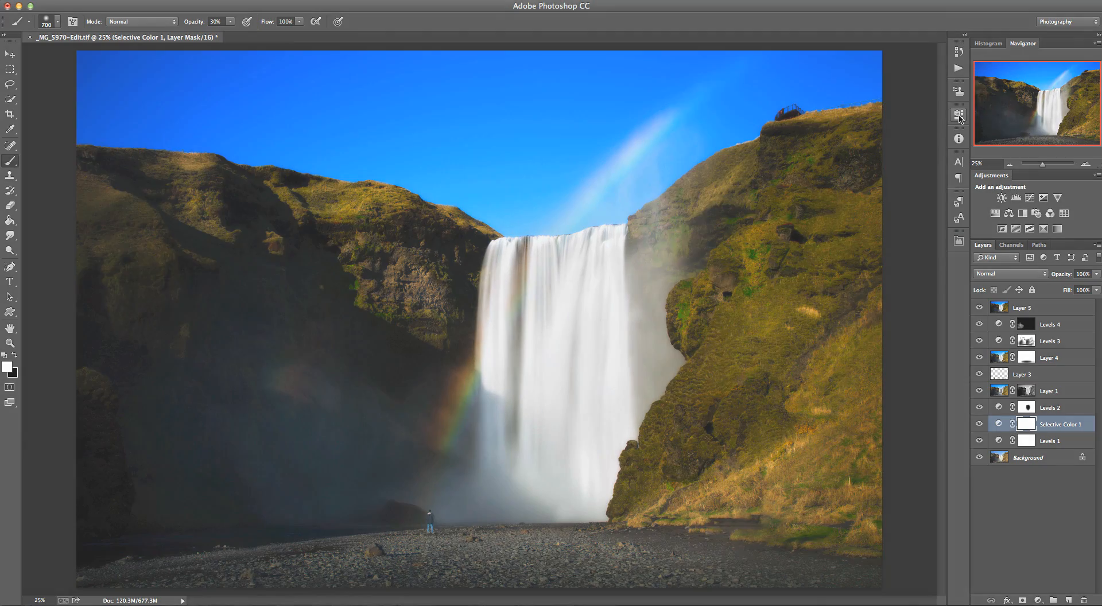